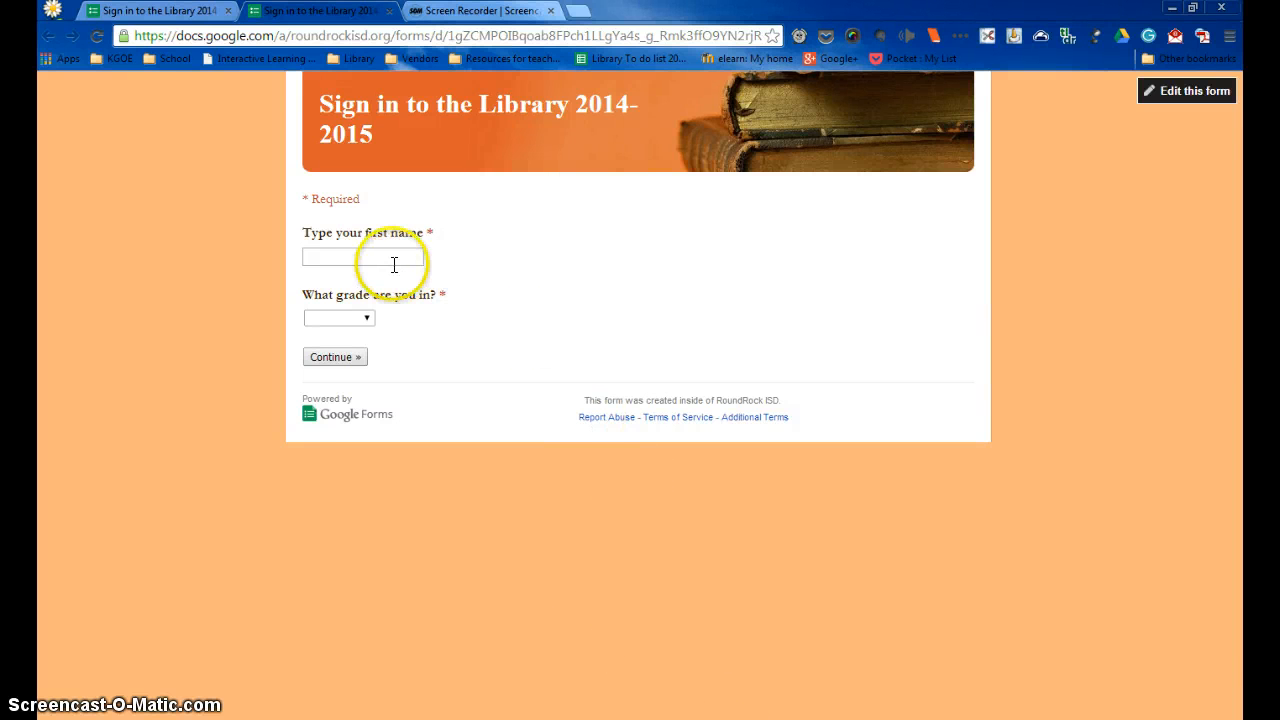
click(363, 256)
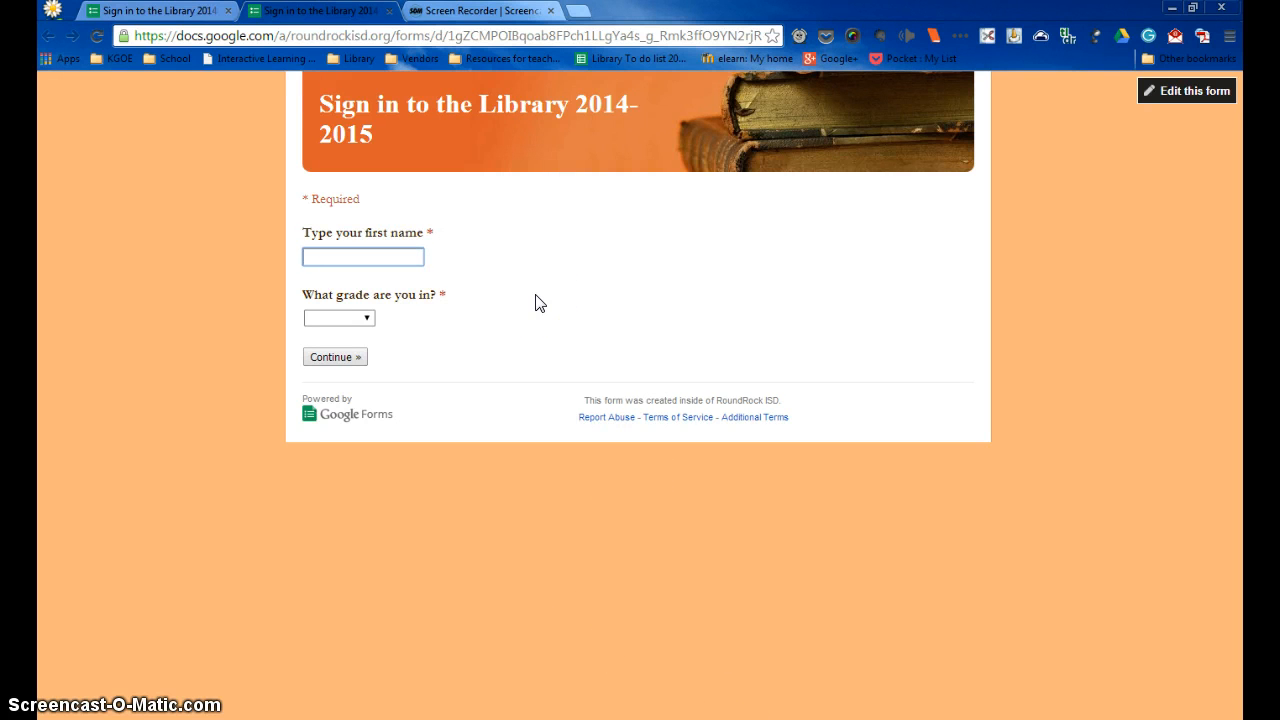
text(Davis G)
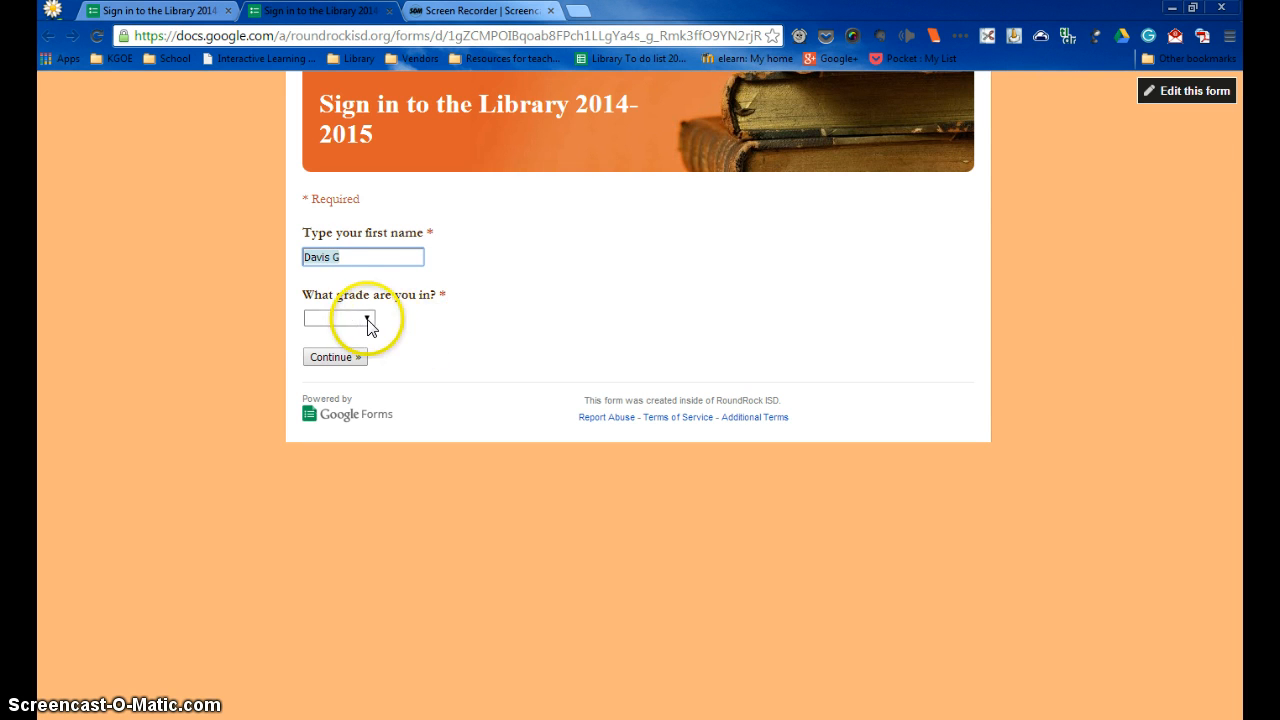
click(338, 318)
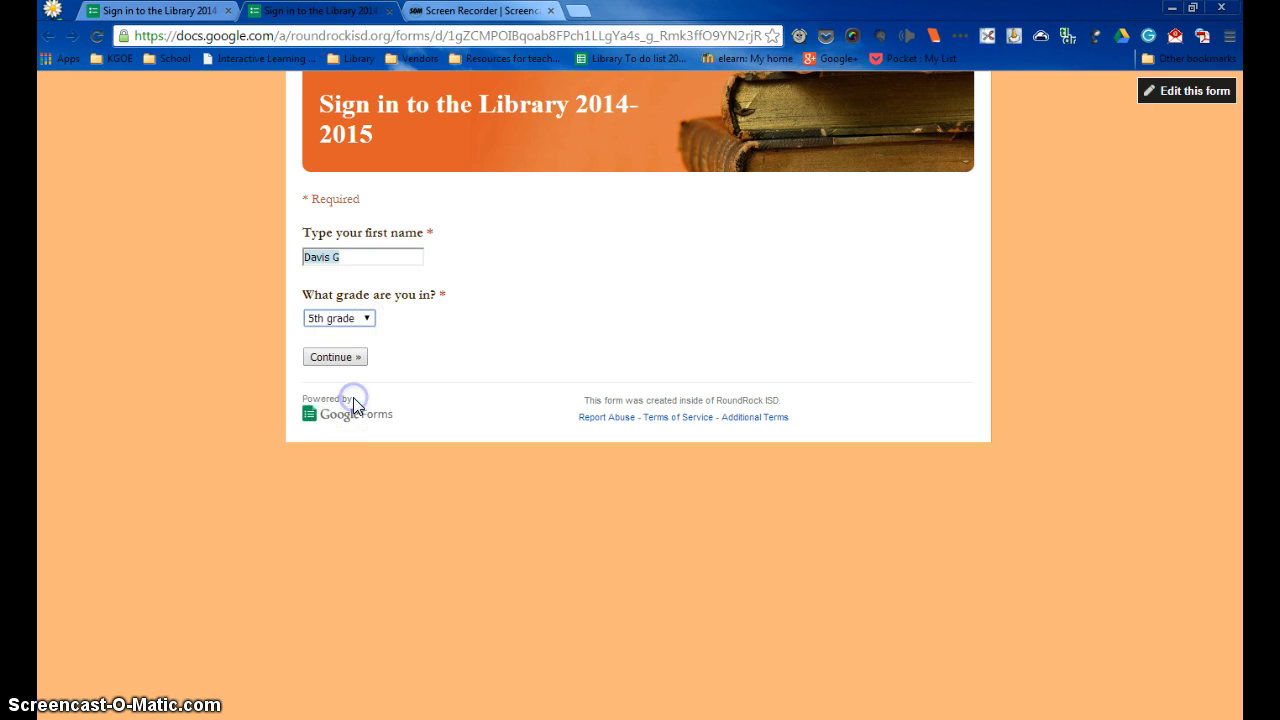
Select Aclin as the teacher and advance to the reason-for-visit page.
click(335, 356)
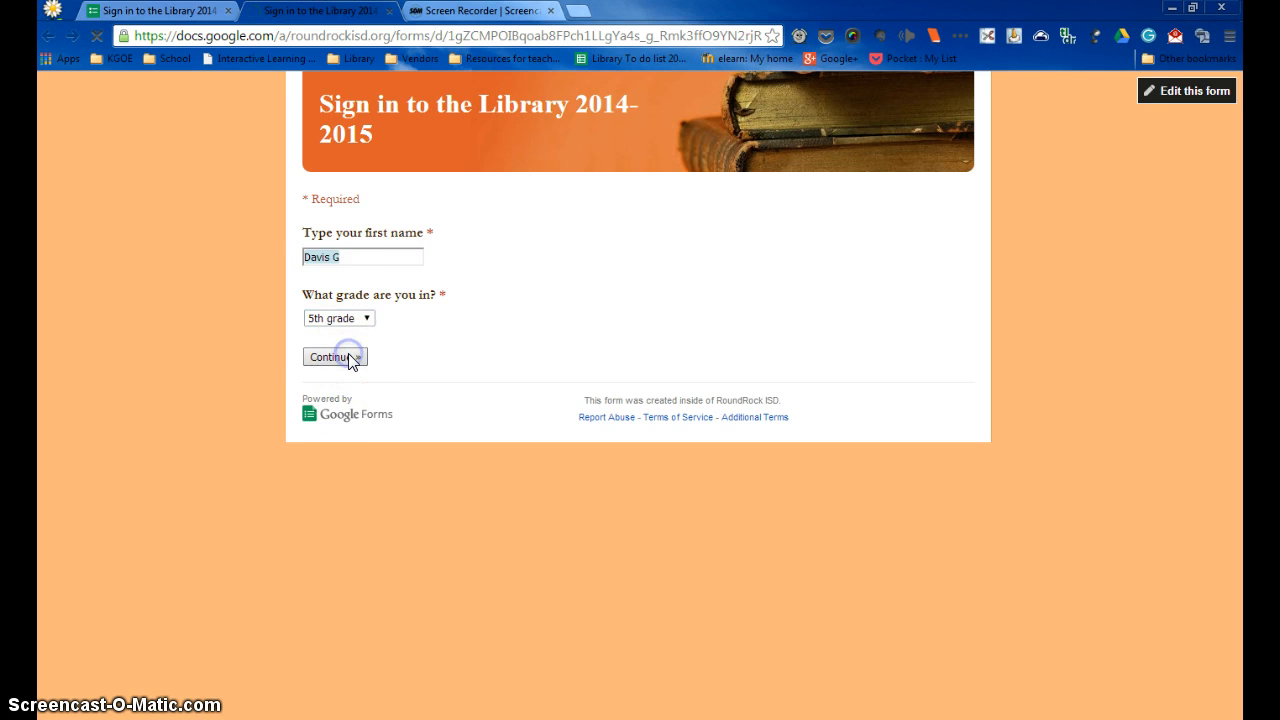
click(335, 356)
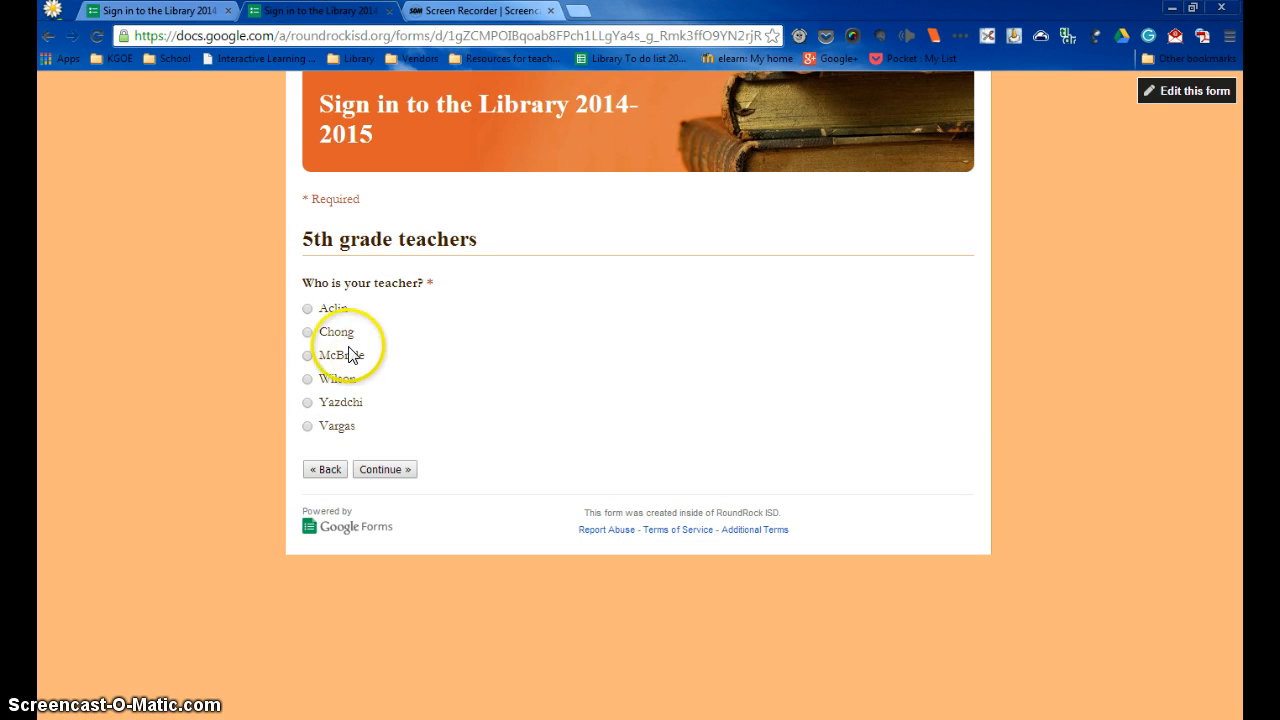
click(307, 308)
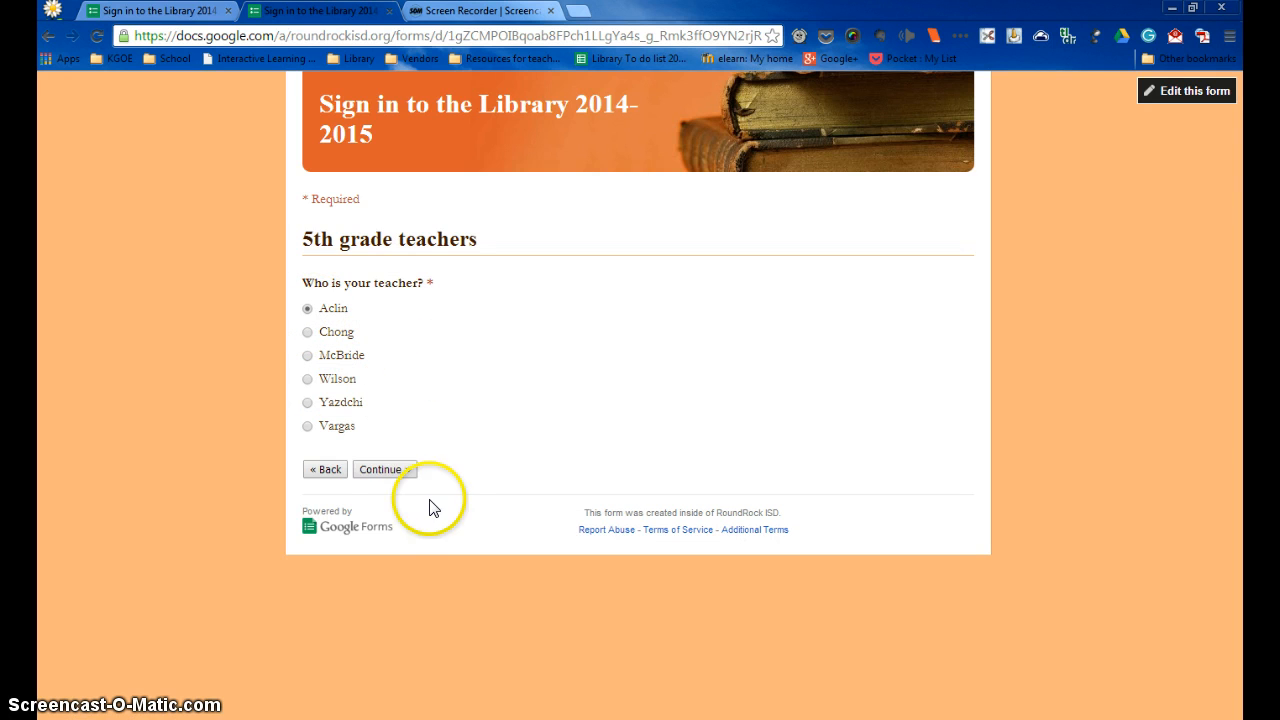
click(381, 469)
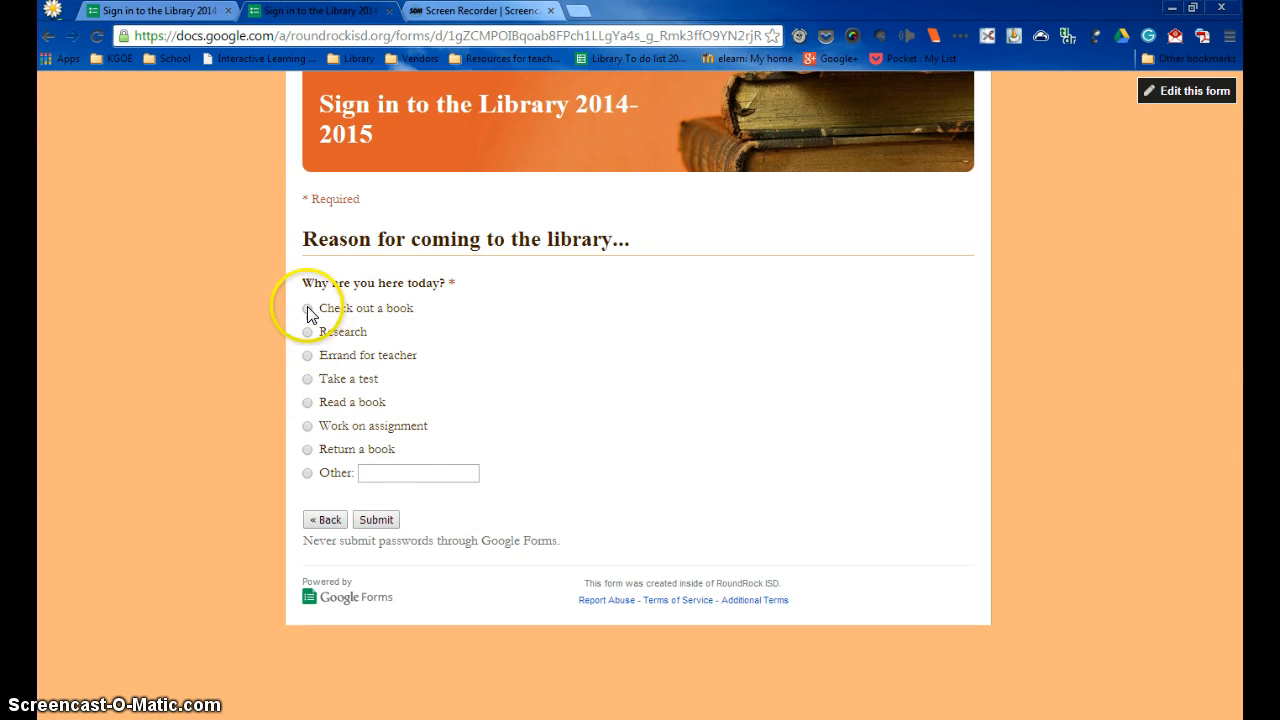
Set the visit reason to 'Take a test', submit, and start another response.
click(308, 355)
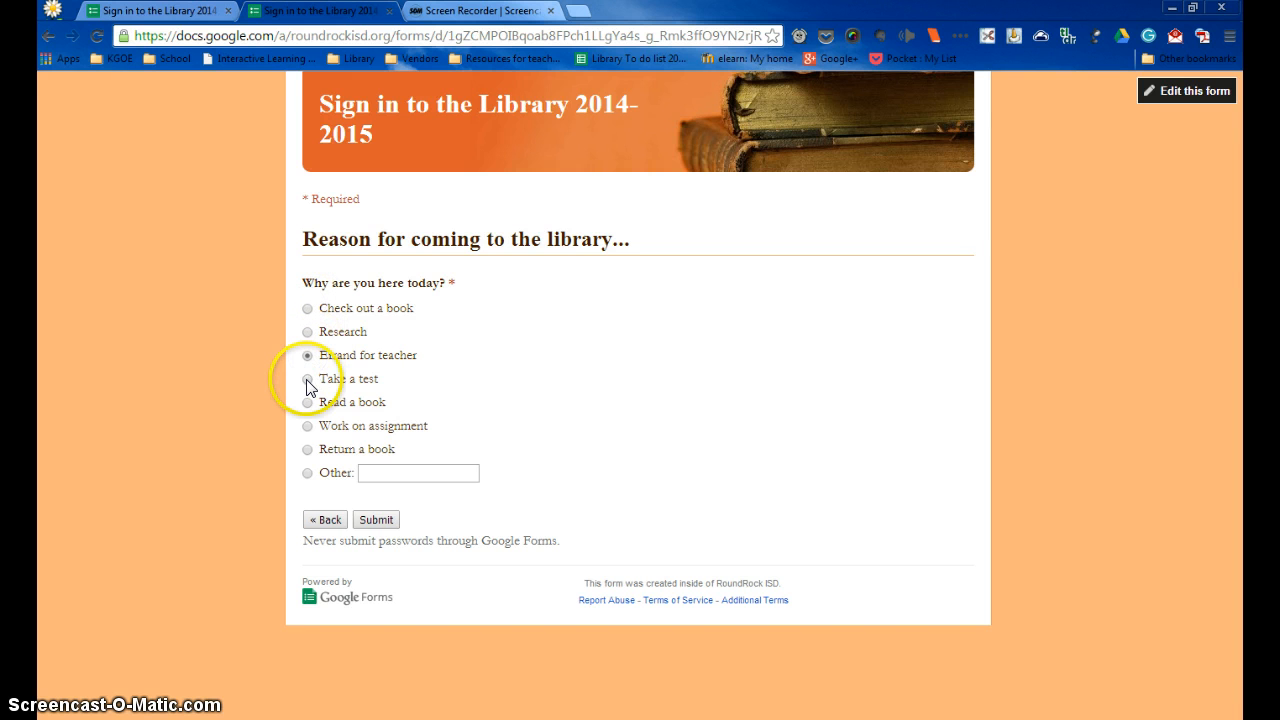
click(307, 378)
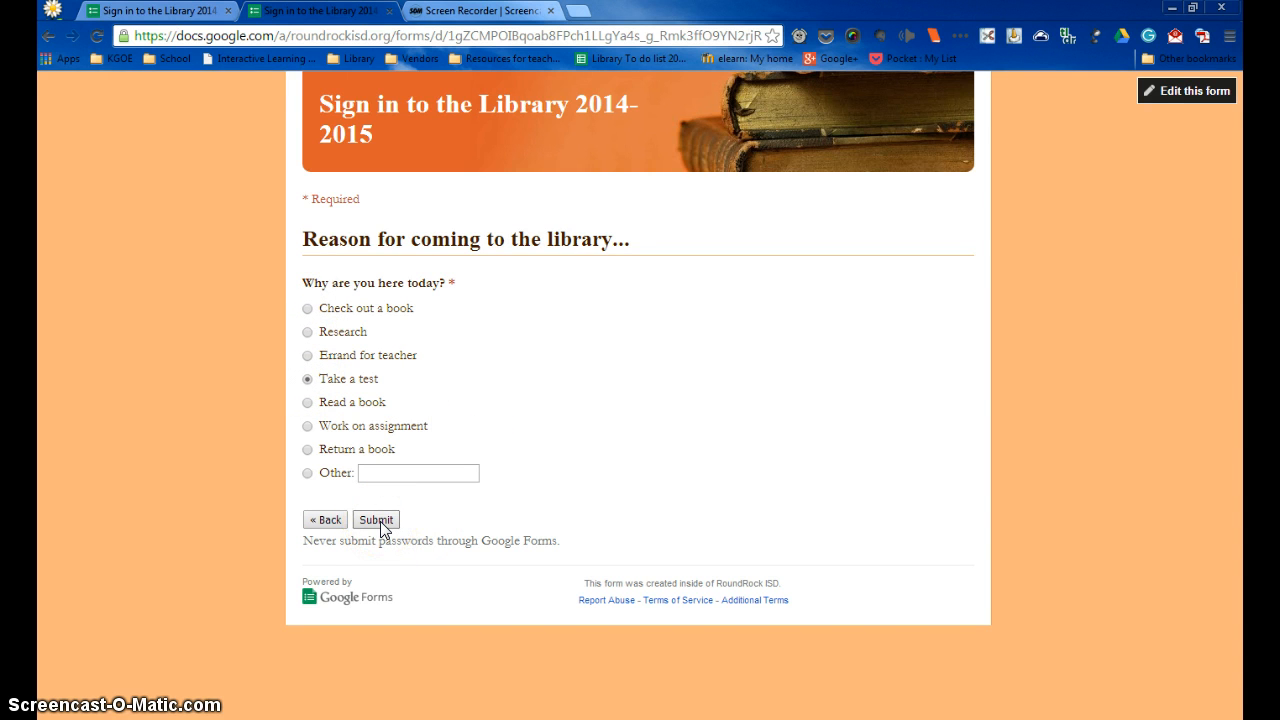
click(375, 519)
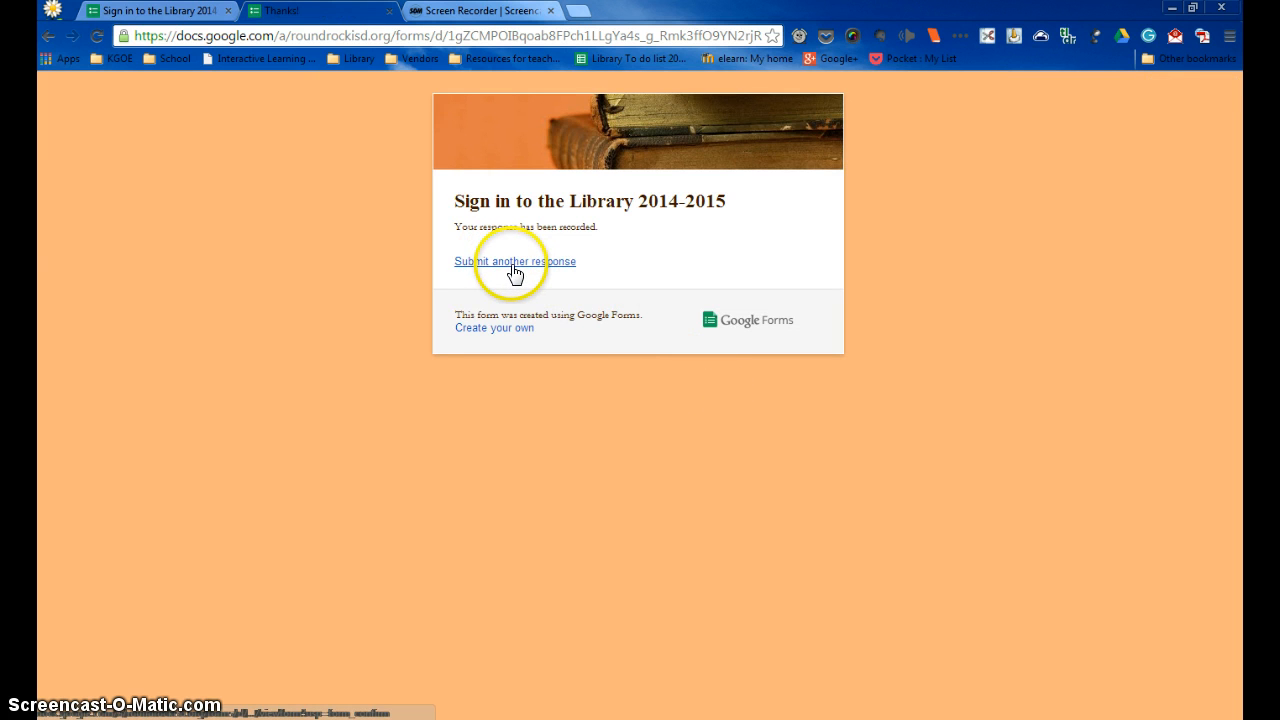
click(515, 261)
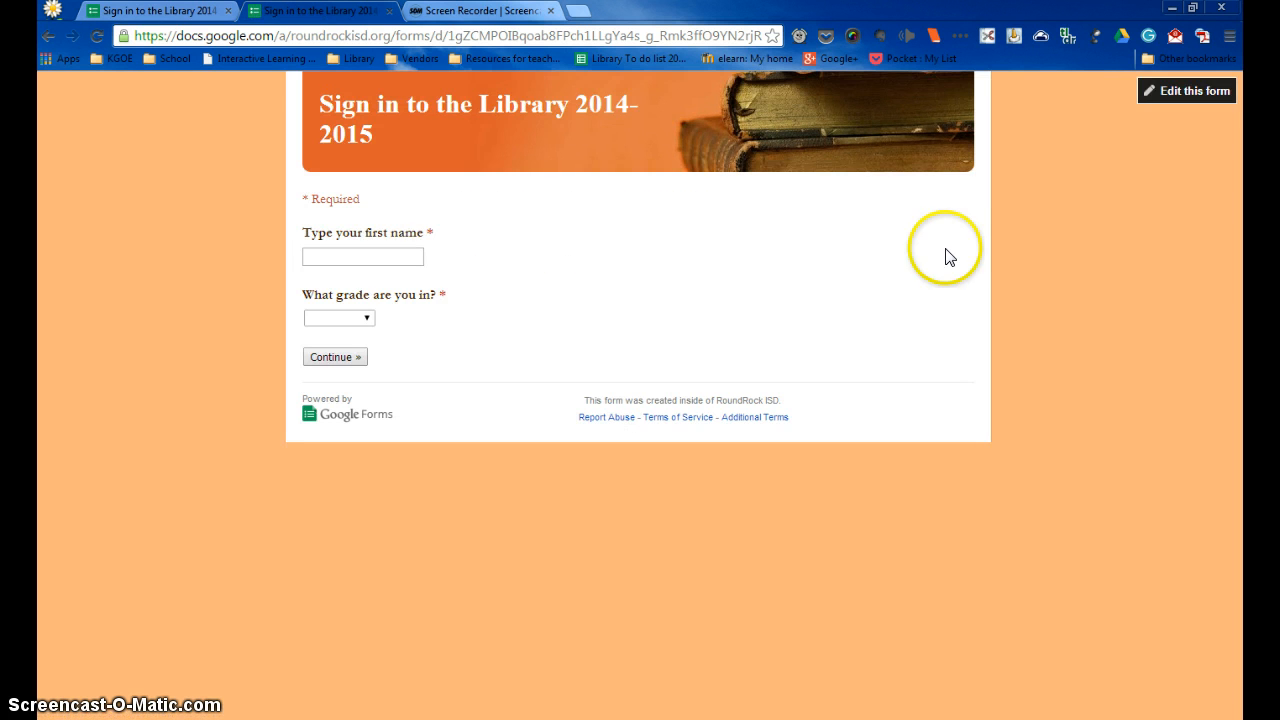